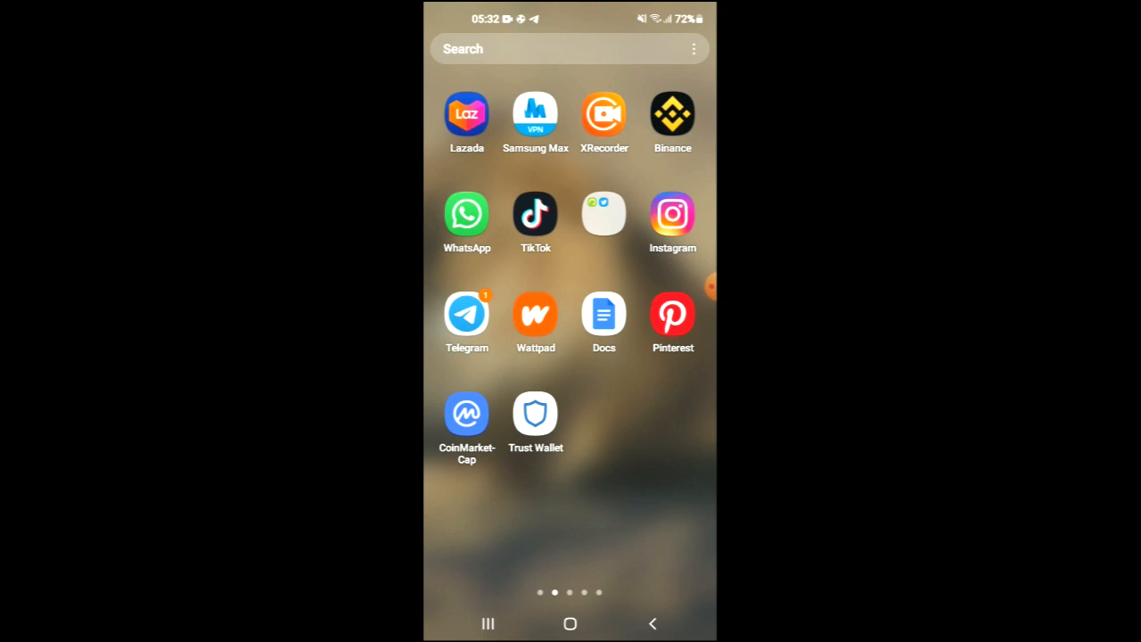
# Launch Trust Wallet from the Android home screen to reach the Ethereum page
pyautogui.click(535, 413)
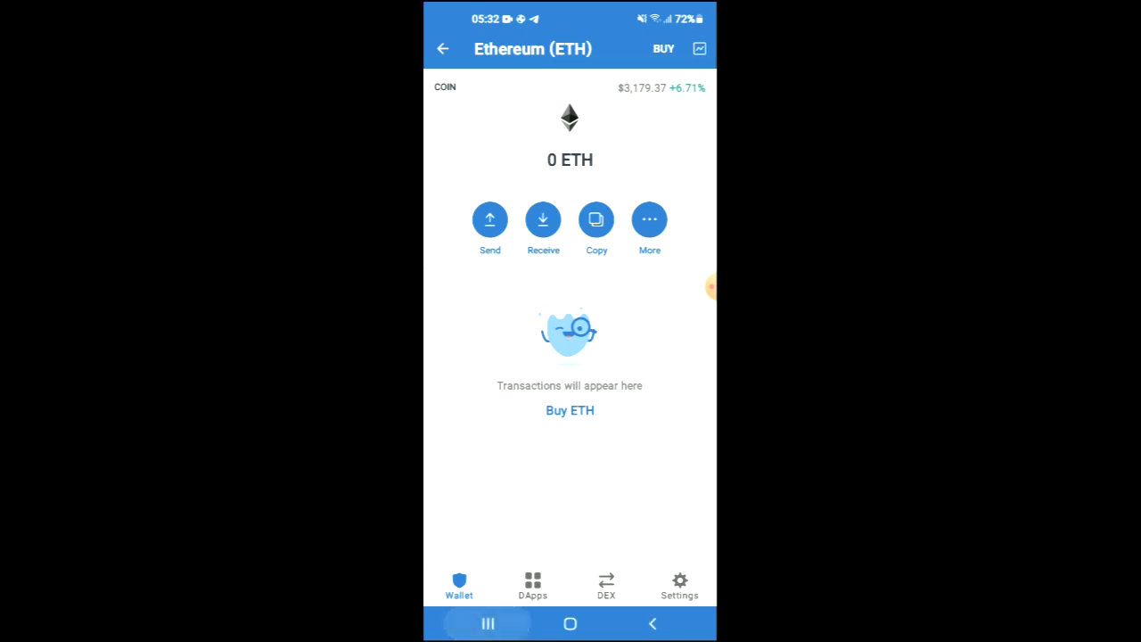
pyautogui.click(487, 623)
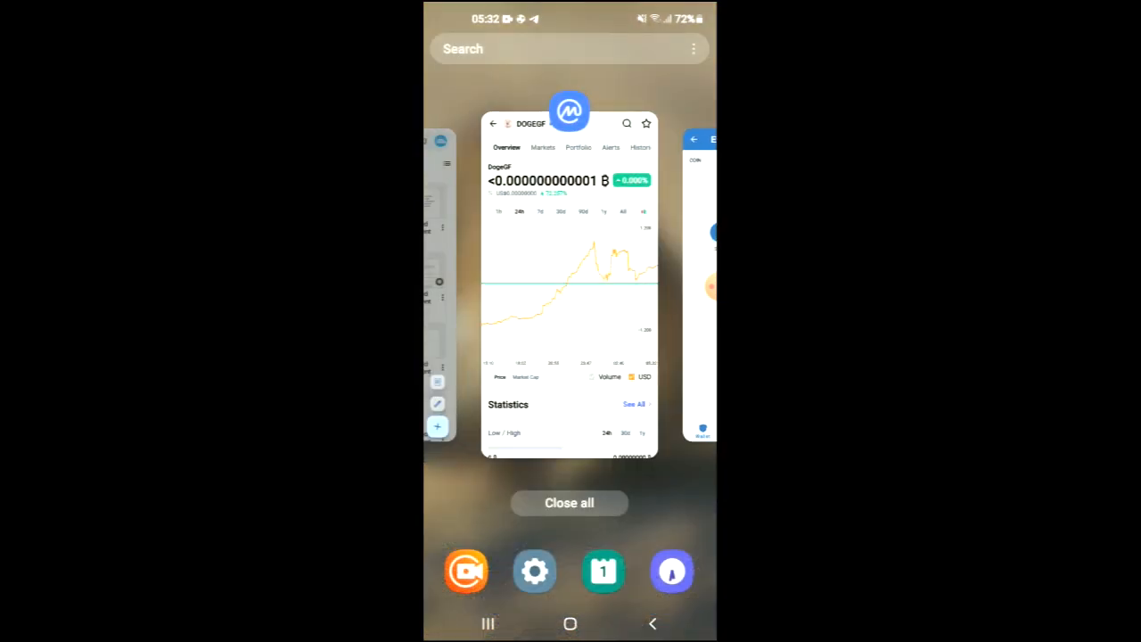
pyautogui.click(569, 285)
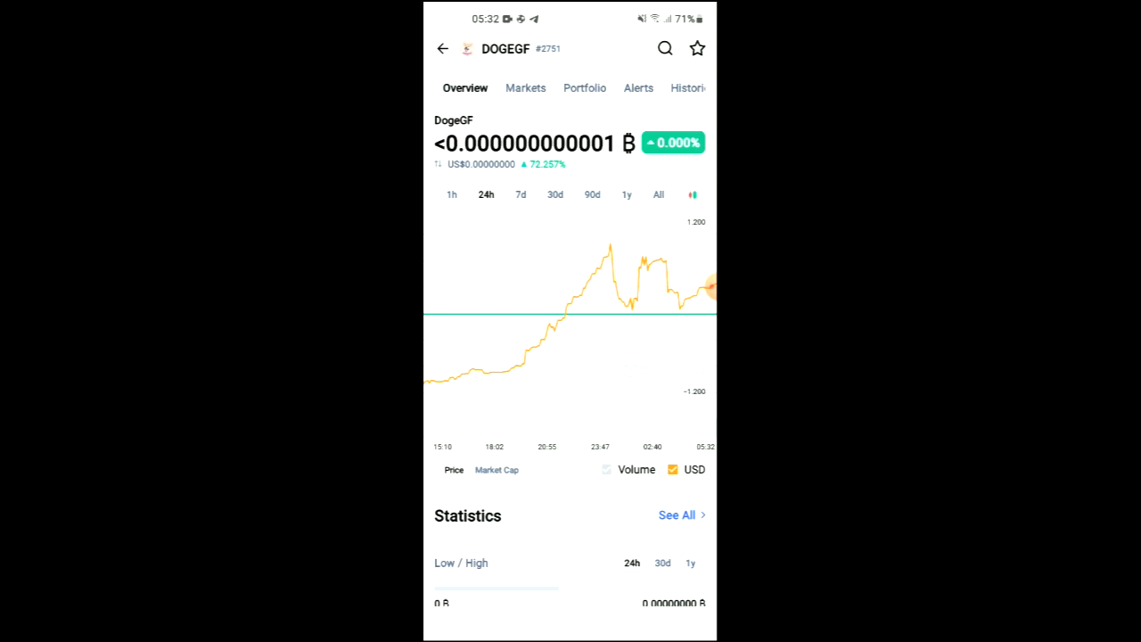
pyautogui.scroll(-3)
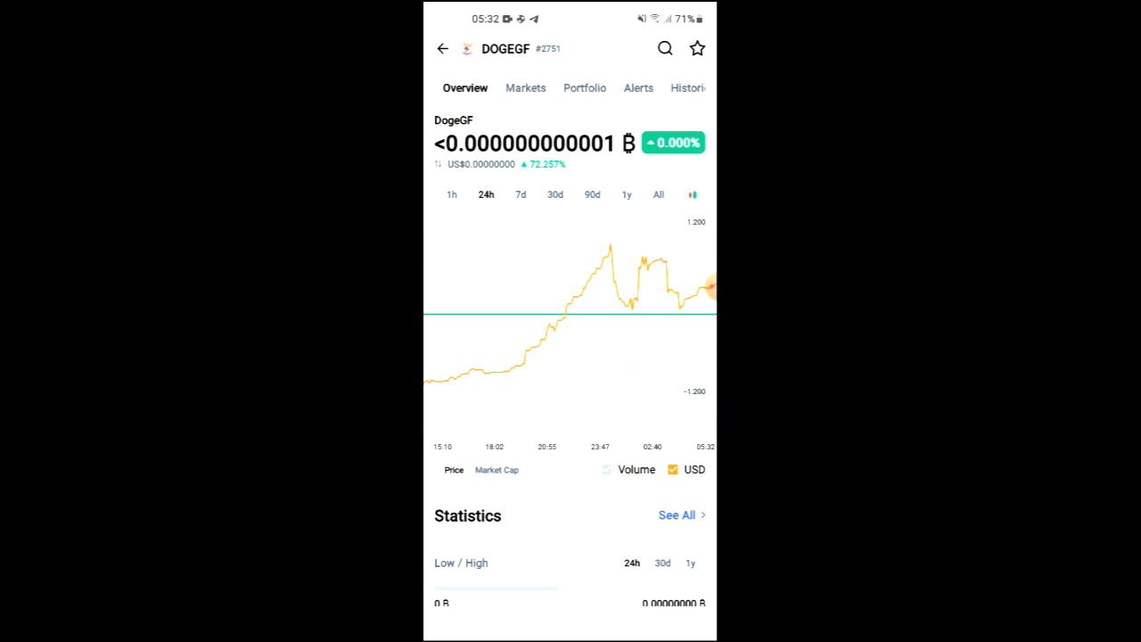
pyautogui.scroll(-3)
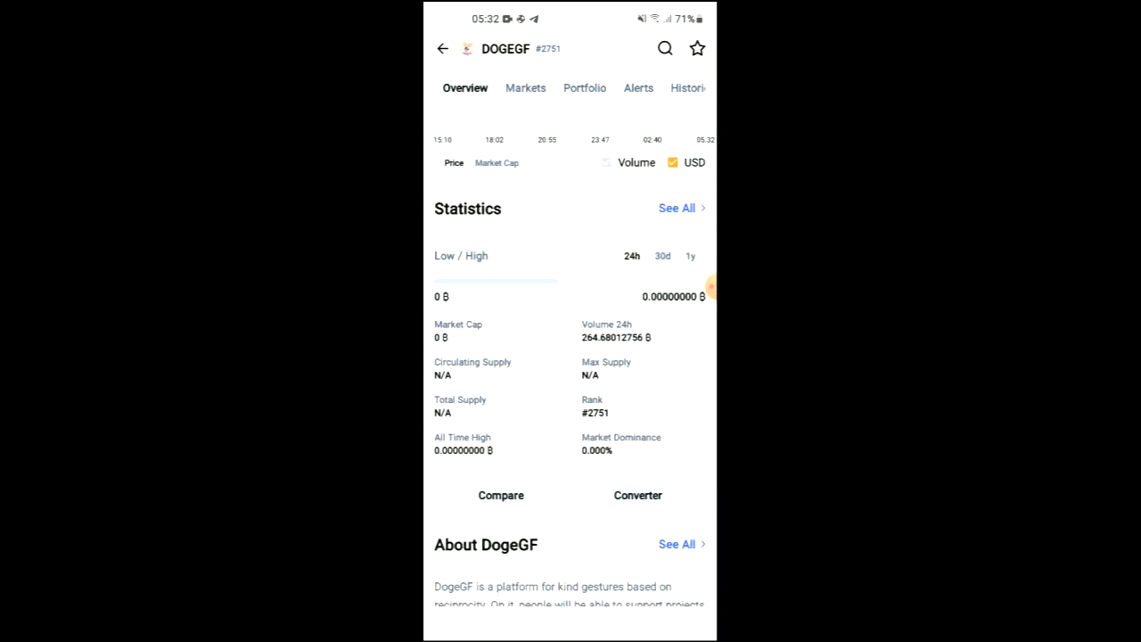
pyautogui.scroll(-3)
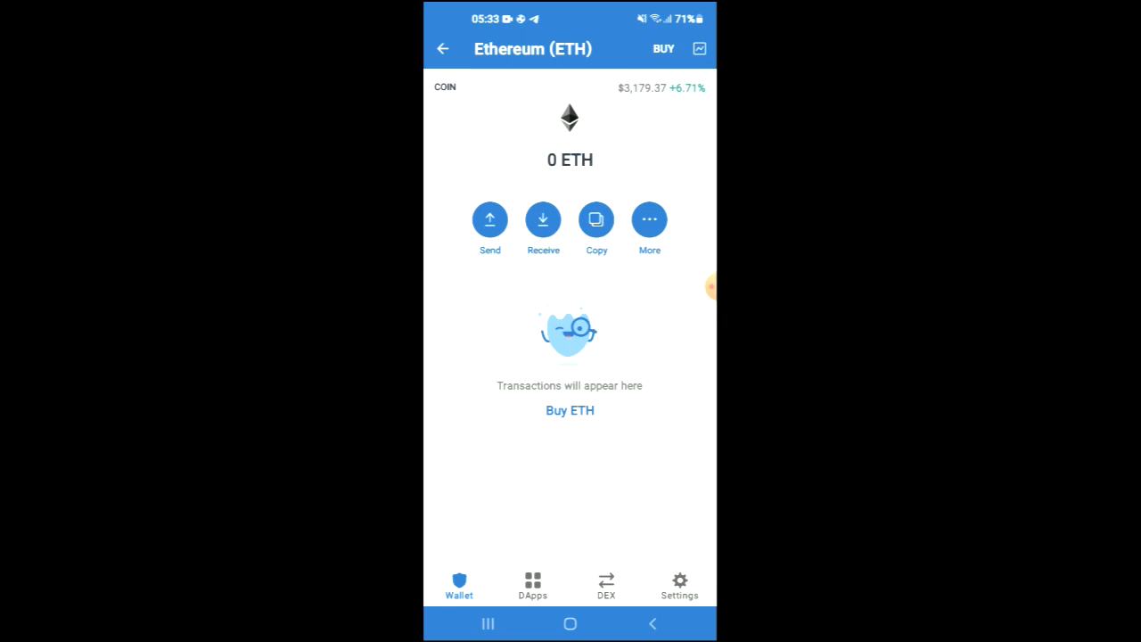
# Open Uniswap Exchange from the Popular section of the DApps tab
pyautogui.click(532, 584)
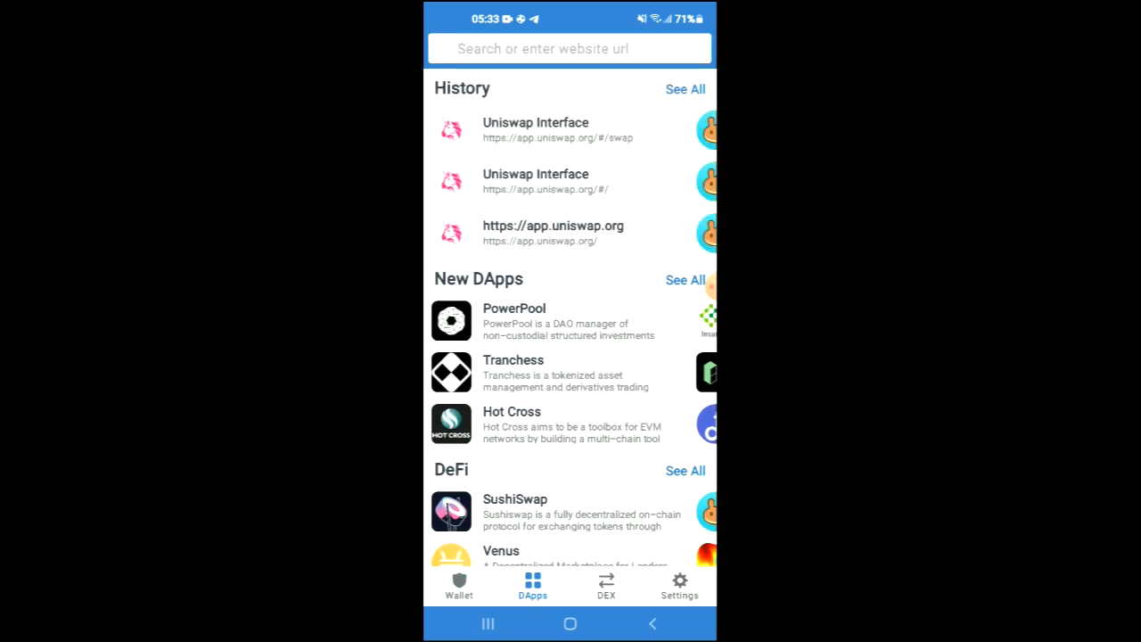
pyautogui.scroll(-3)
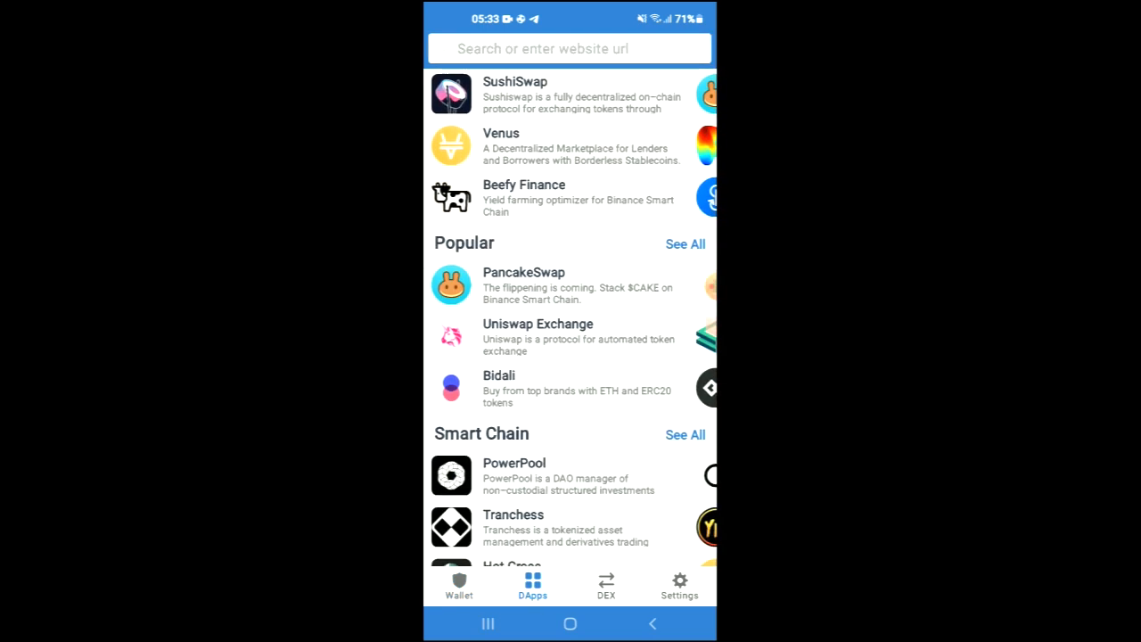
pyautogui.click(538, 337)
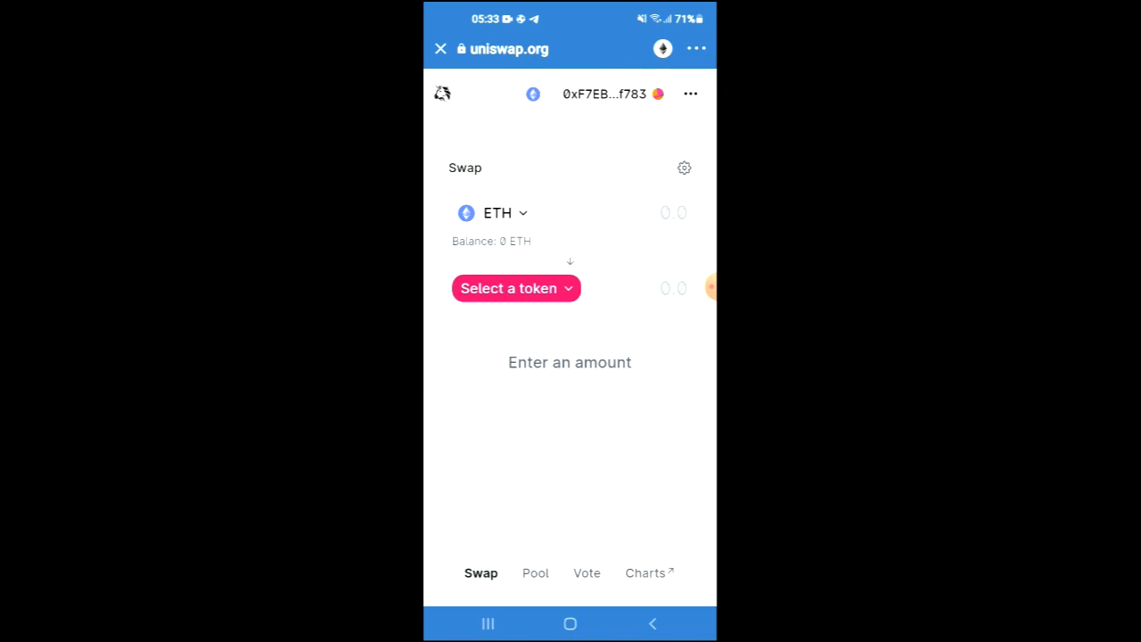
pyautogui.click(515, 288)
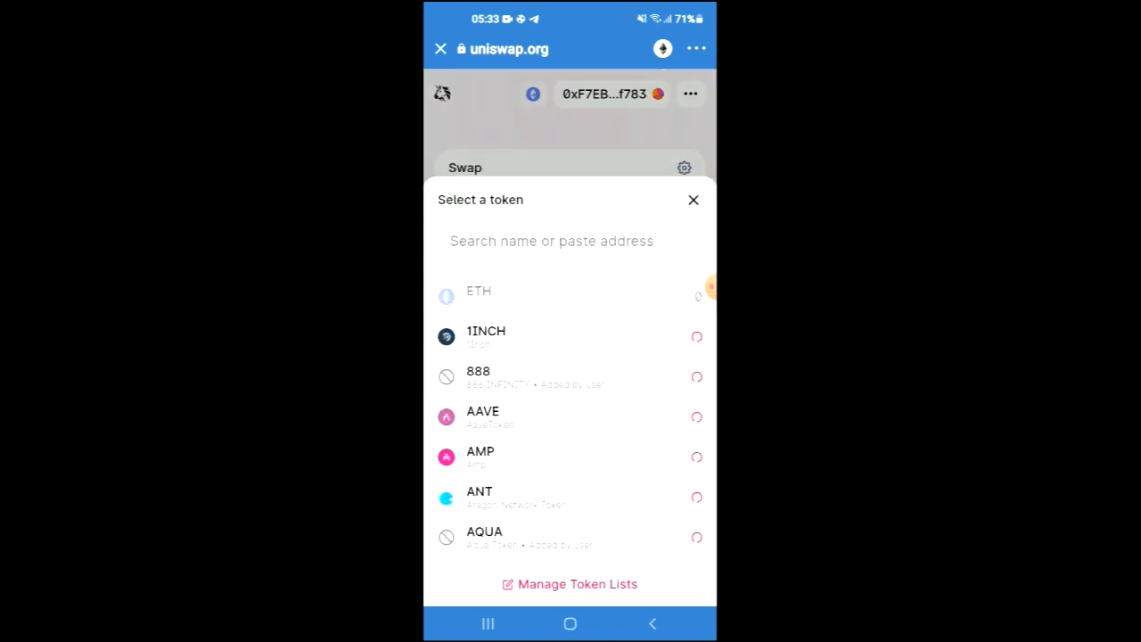
pyautogui.click(569, 240)
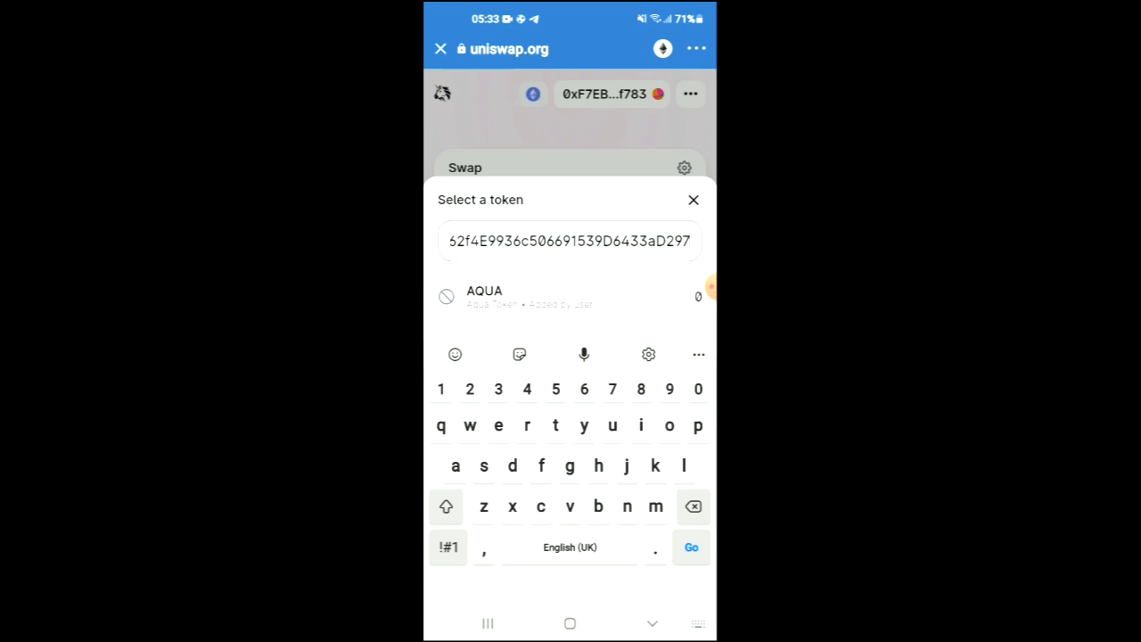
pyautogui.click(694, 199)
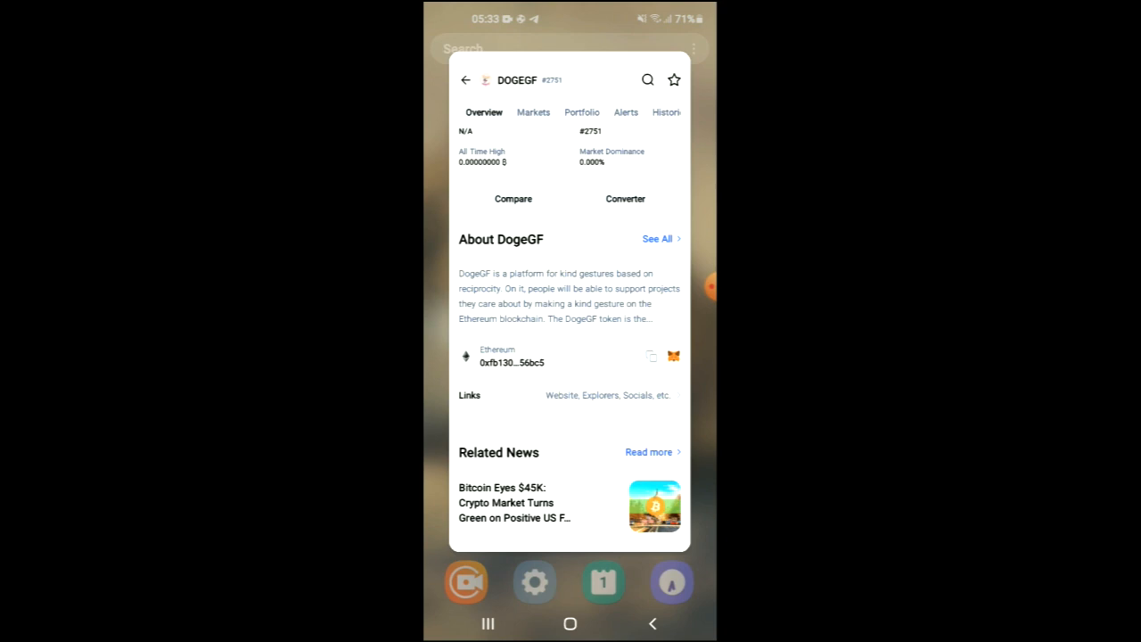
pyautogui.click(652, 355)
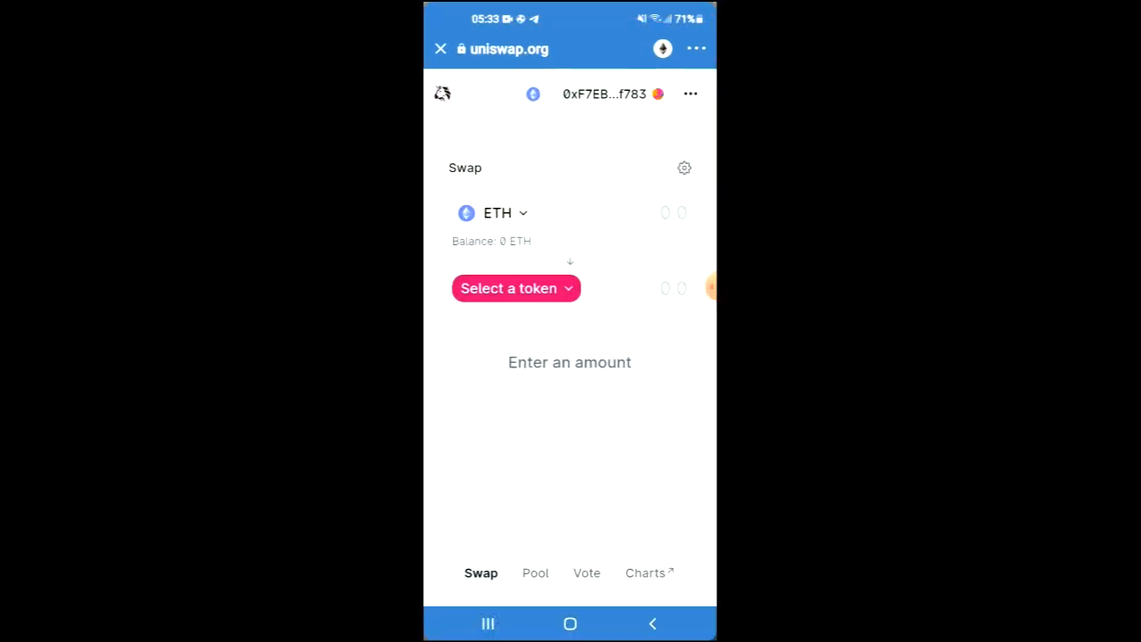
# Import the unlisted DOGEGF token by contract address as the token to receive
pyautogui.click(515, 288)
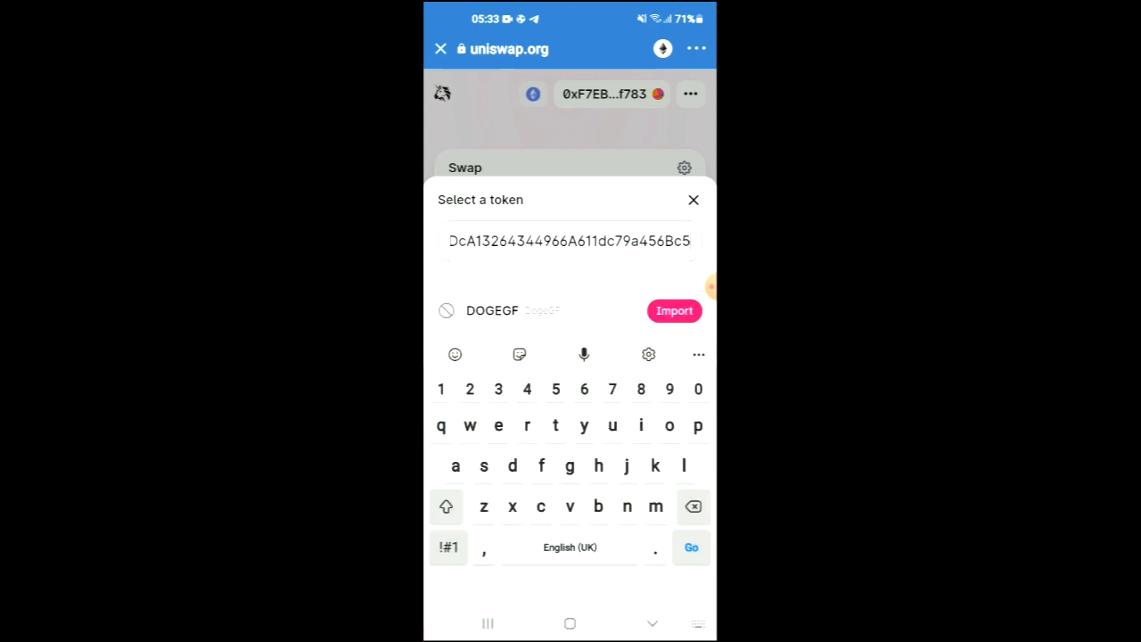
pyautogui.click(673, 310)
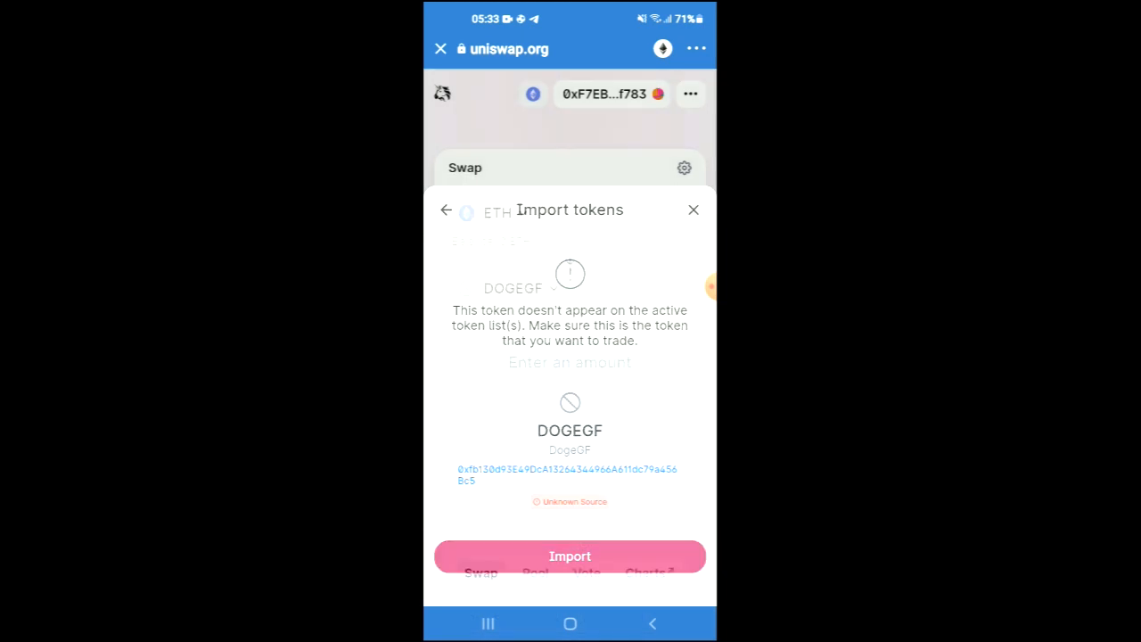
pyautogui.click(570, 556)
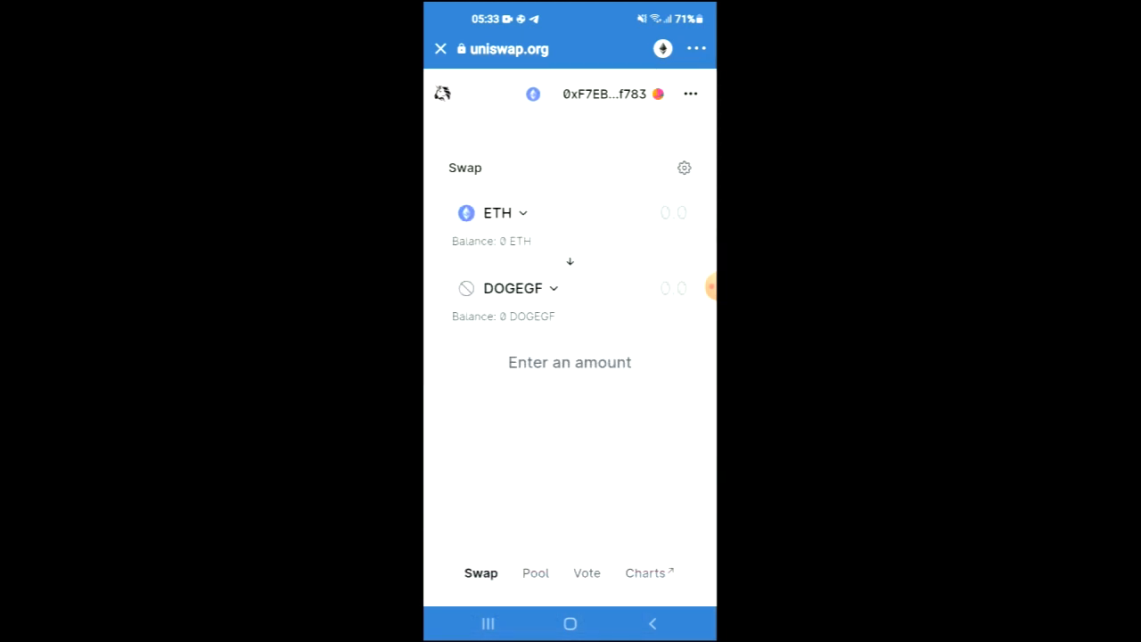